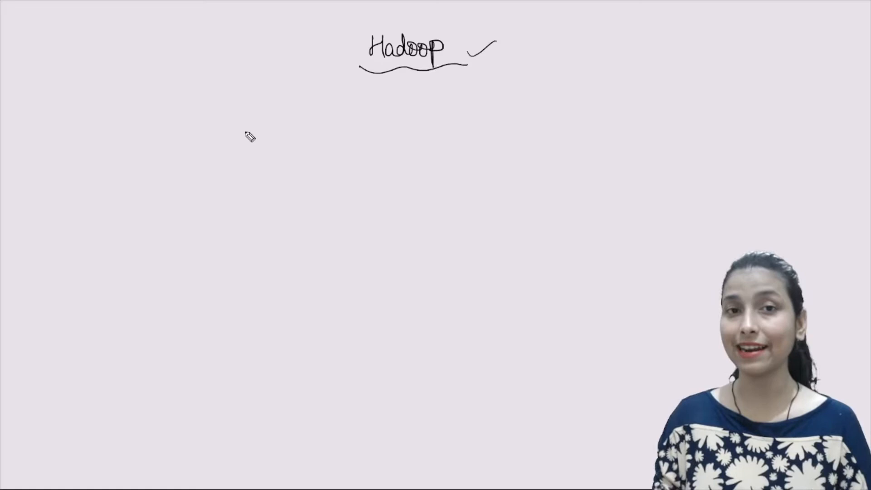
{"action": "mouse_move", "coordinate": [120, 112]}
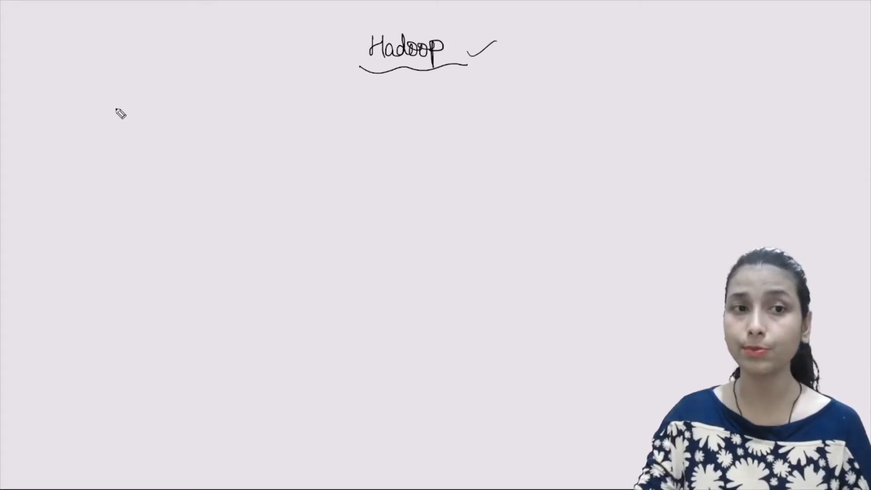
{"action": "mouse_move", "coordinate": [127, 123]}
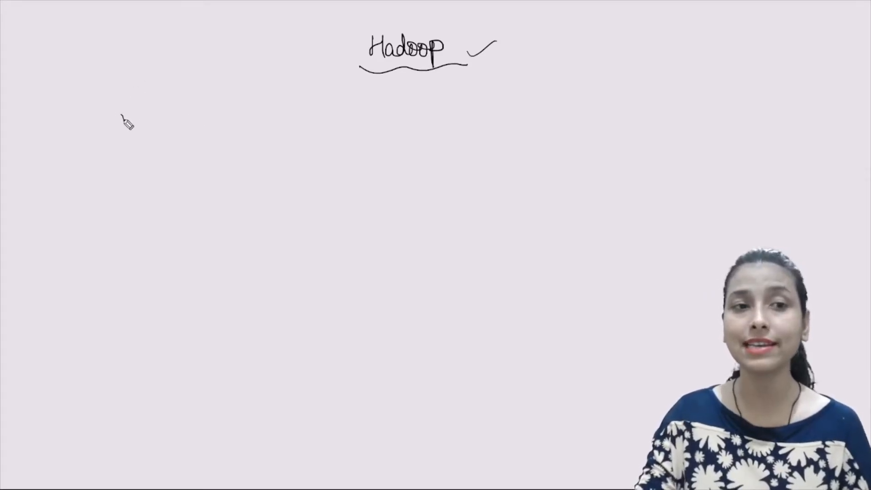
Handwrite "documents – rows & columns –" and a box reading "Storage + processed" beside it
{"action": "type", "text": "documents -"}
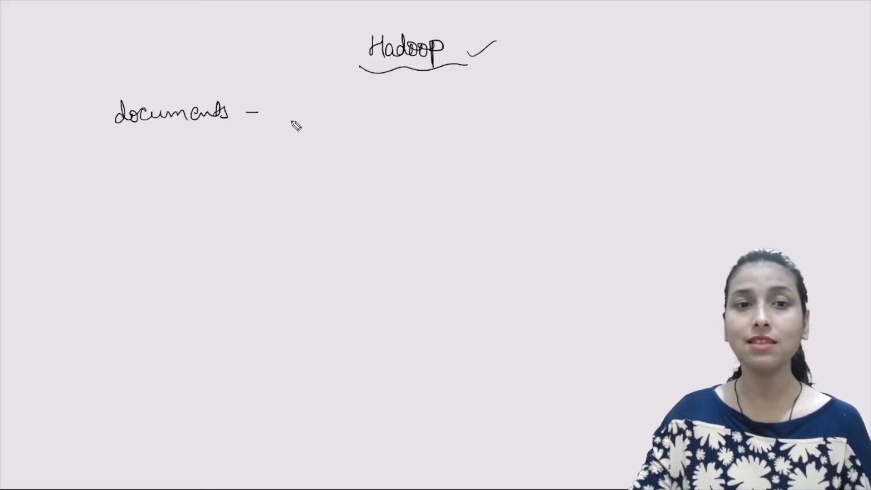
{"action": "type", "text": "rows & columns -"}
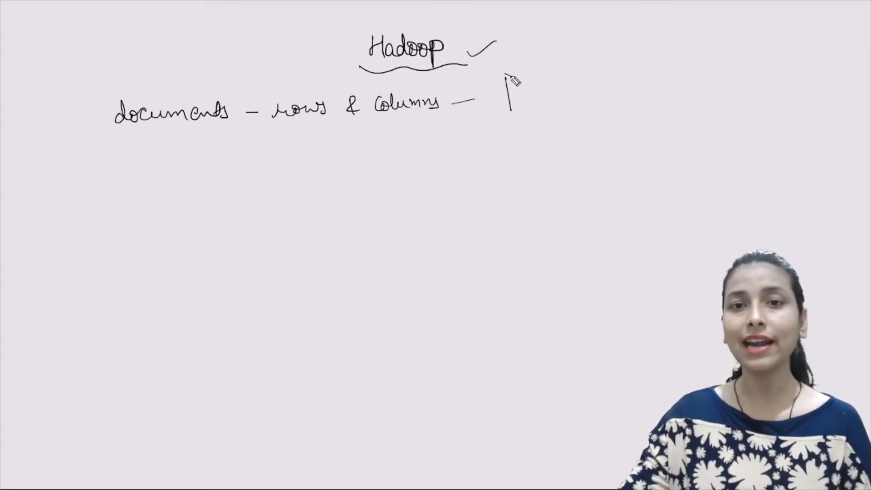
{"action": "left_click_drag", "start_coordinate": [509, 89], "coordinate": [603, 117]}
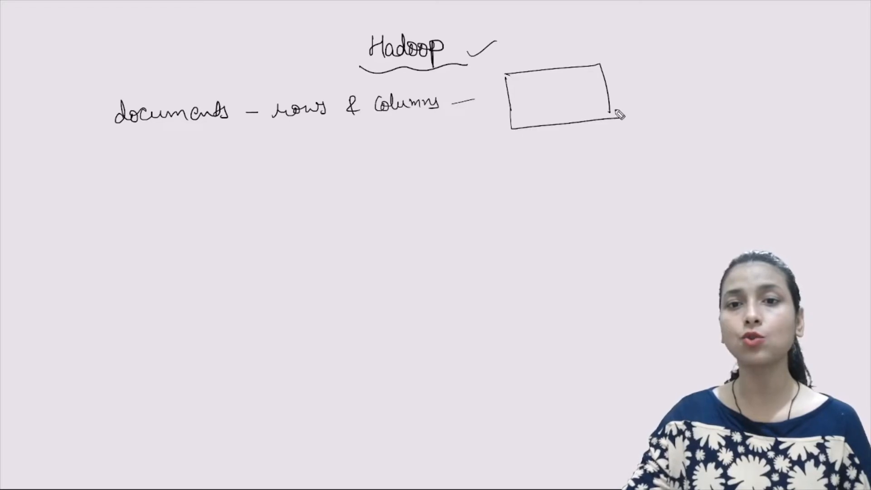
{"action": "type", "text": "Store"}
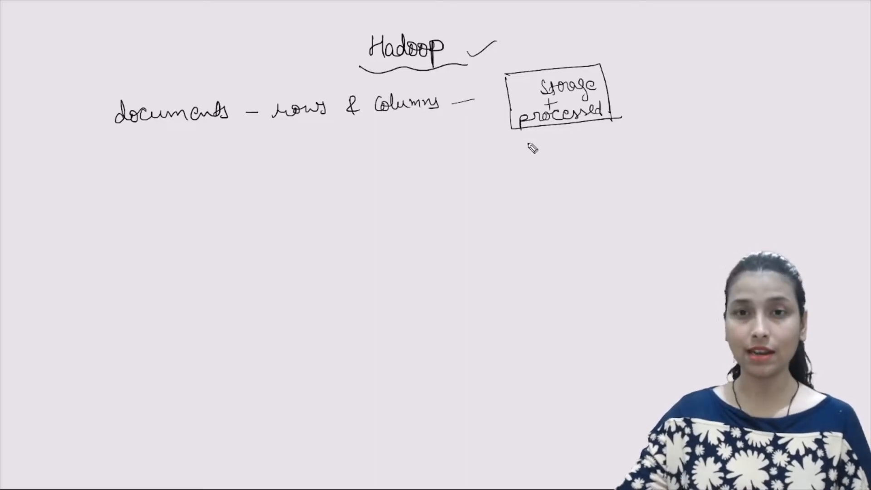
Draw a small triangle beneath the Storage + processed box
{"action": "left_click_drag", "start_coordinate": [547, 153], "coordinate": [575, 131]}
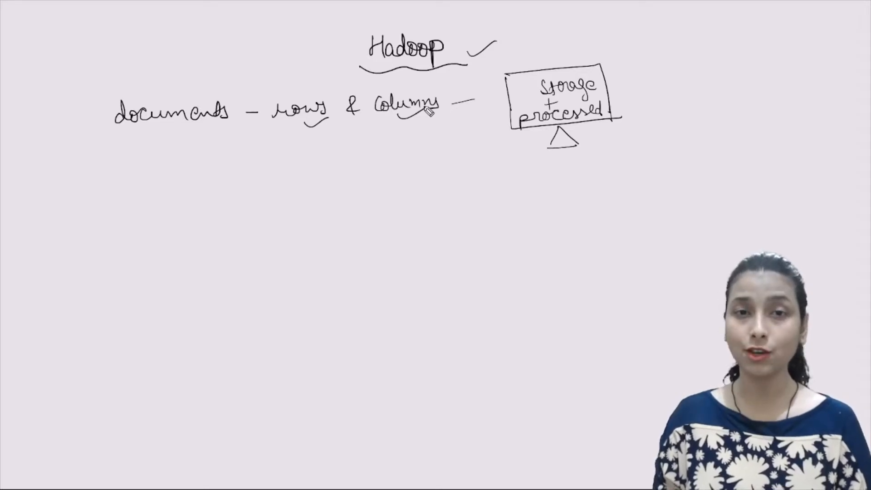
{"action": "mouse_move", "coordinate": [372, 311]}
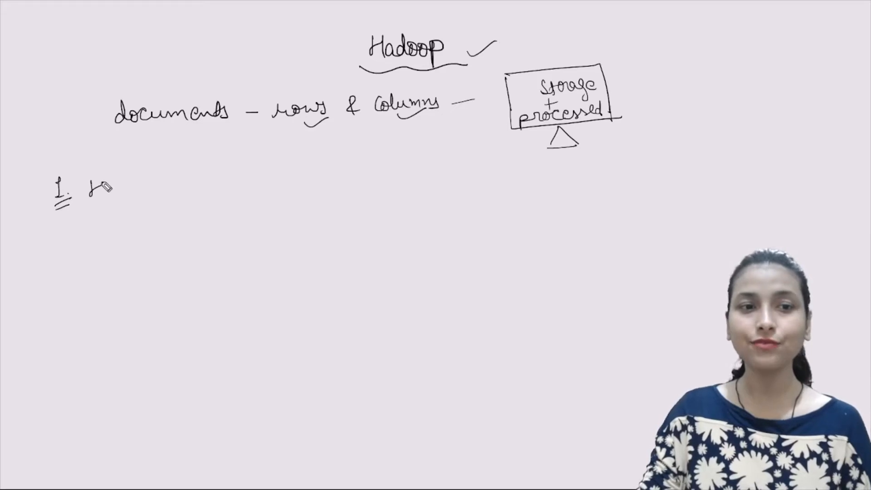
Handwrite the numbered list 1. HDFS, 2. Map Reduce, 3. YARN
{"action": "type", "text": "HDF"}
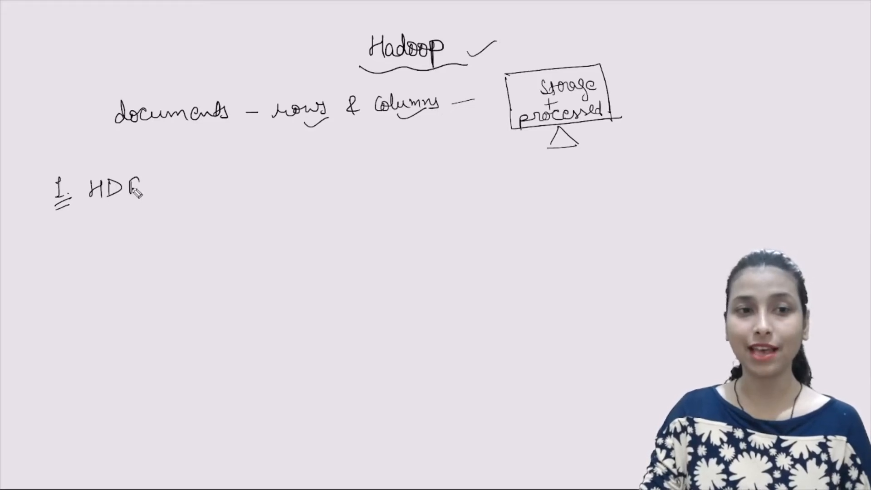
{"action": "type", "text": "S"}
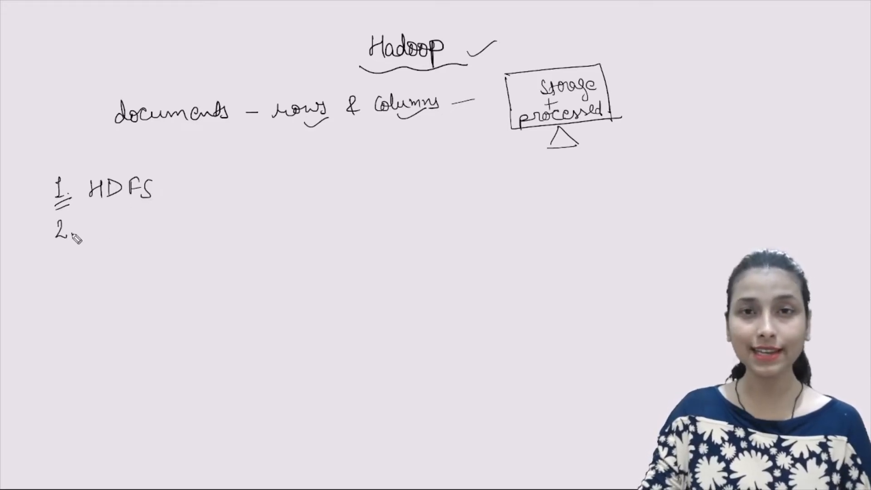
{"action": "type", "text": "Map"}
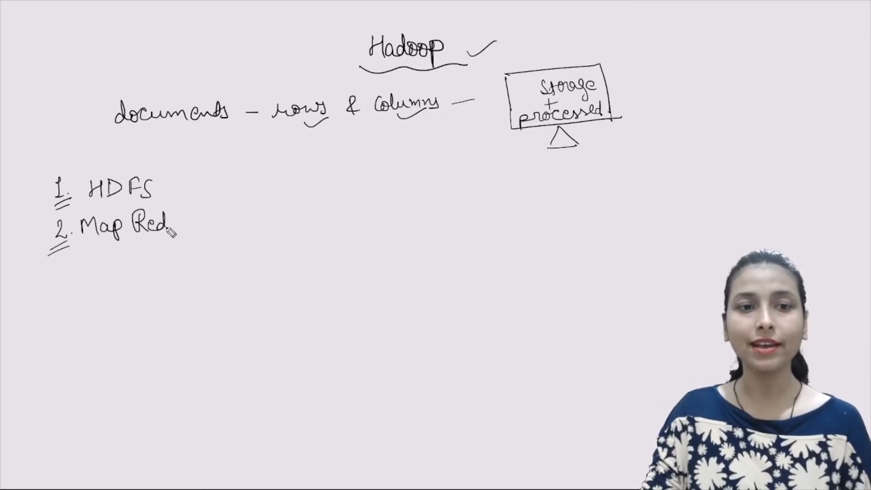
{"action": "type", "text": "Reduce"}
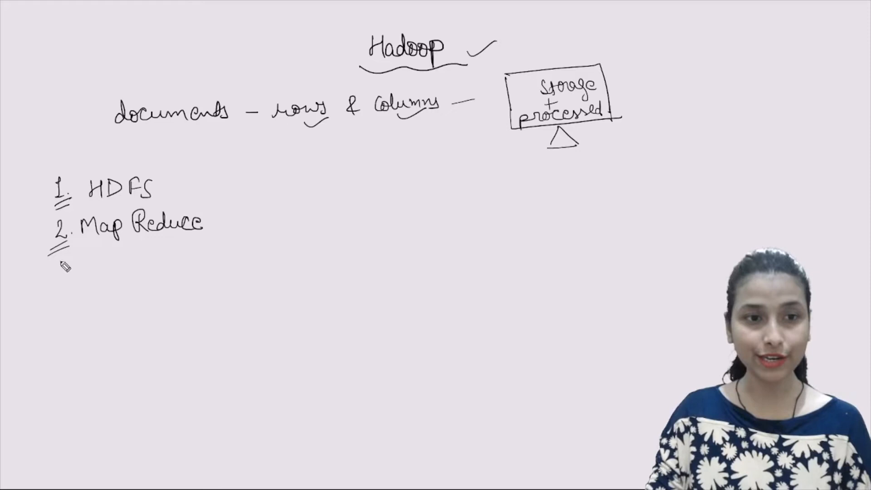
{"action": "type", "text": "Yr"}
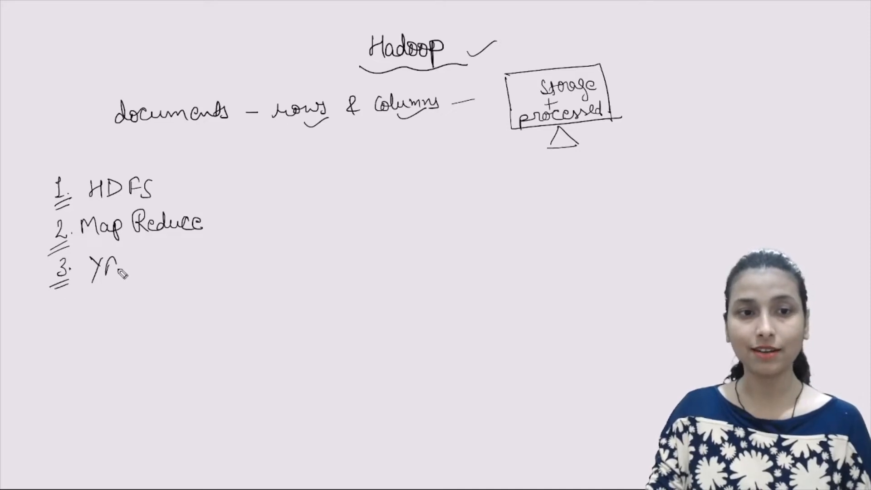
{"action": "type", "text": "ARN"}
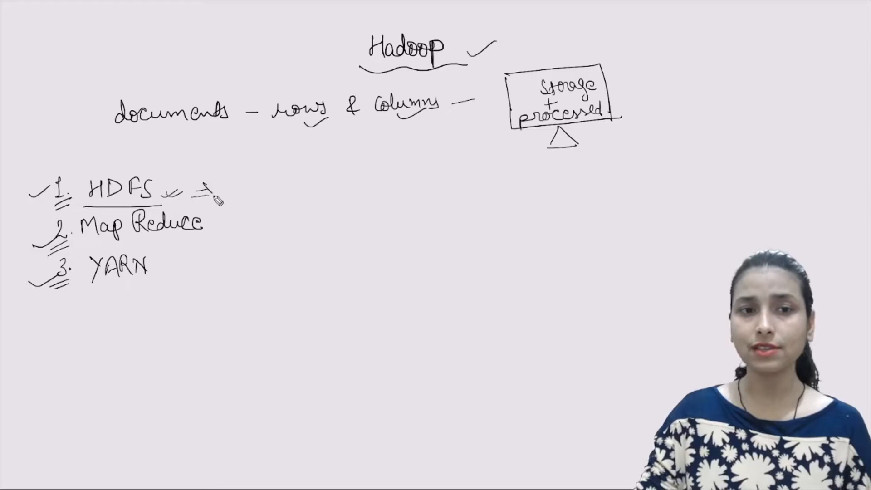
Write "Storing" after the arrow from HDFS
{"action": "type", "text": "Store"}
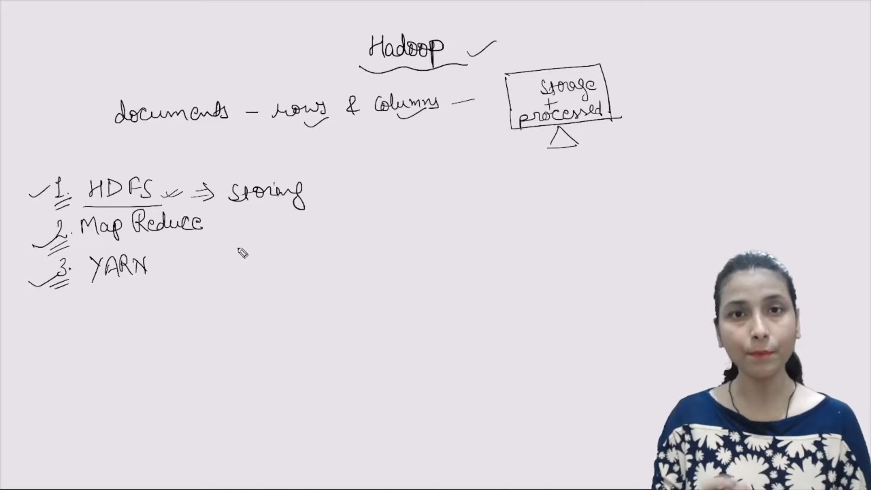
{"action": "mouse_move", "coordinate": [285, 217]}
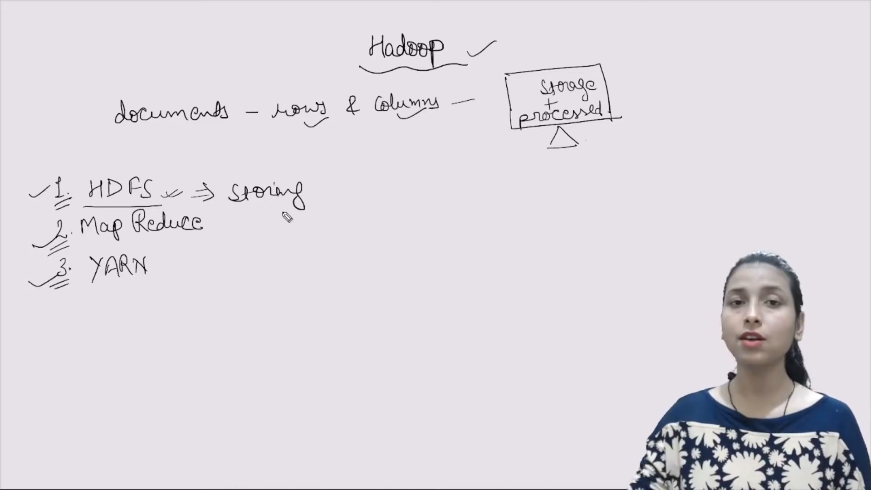
{"action": "mouse_move", "coordinate": [497, 160]}
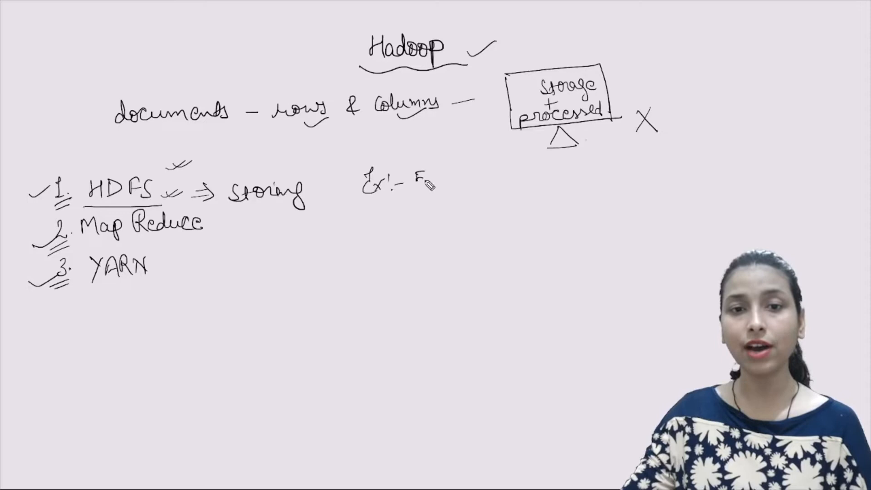
Write "Ex: 500MB" and draw block boxes beneath it labelled Block A–D
{"action": "type", "text": "500Mb"}
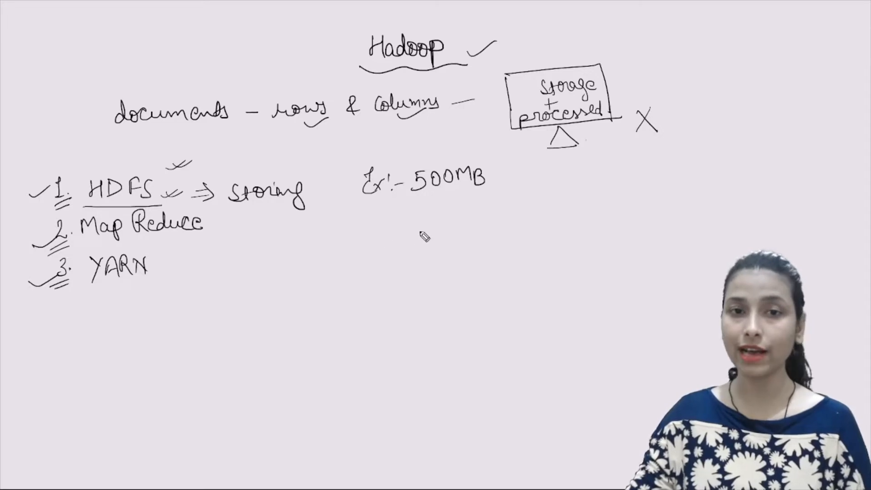
{"action": "mouse_move", "coordinate": [389, 216]}
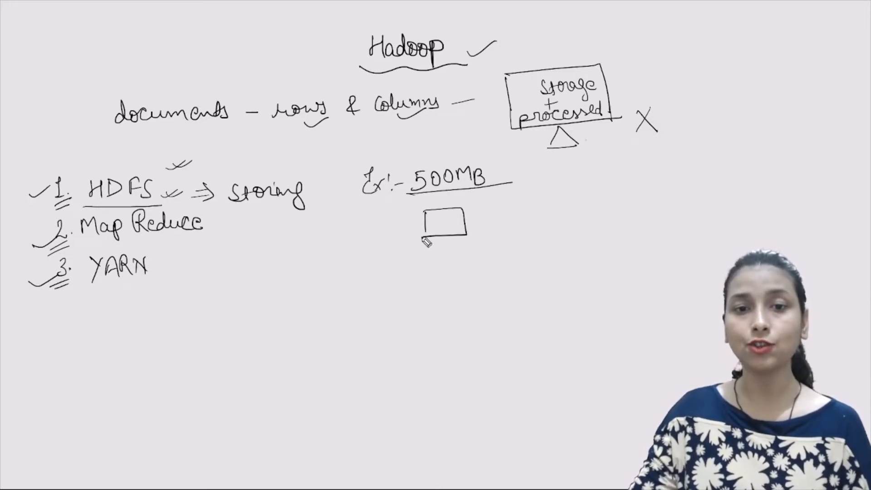
{"action": "left_click_drag", "start_coordinate": [516, 211], "coordinate": [575, 234]}
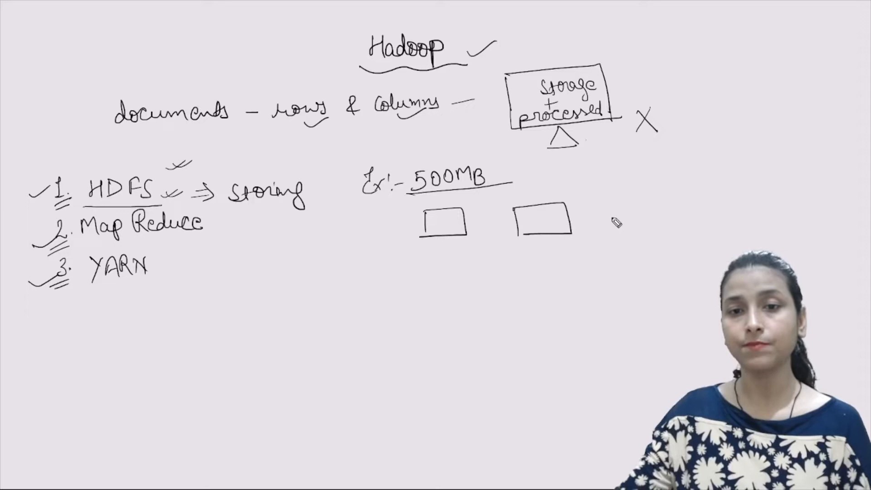
{"action": "left_click_drag", "start_coordinate": [605, 217], "coordinate": [712, 194]}
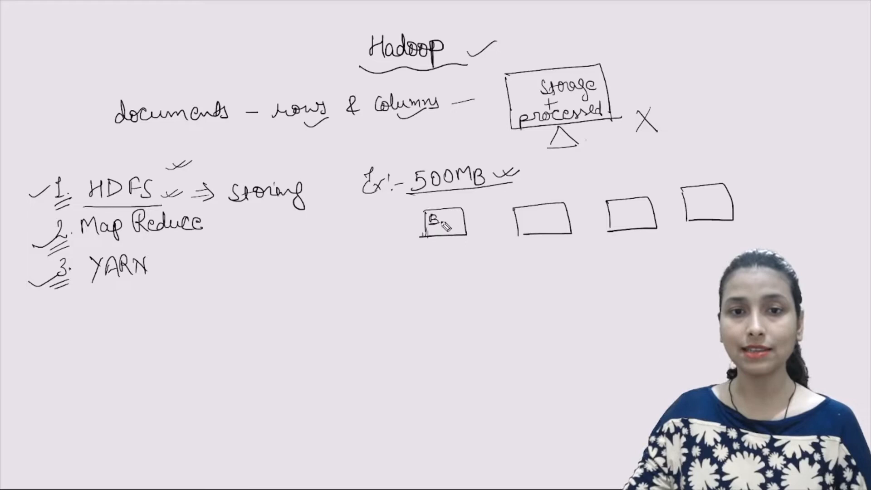
{"action": "type", "text": "Block D"}
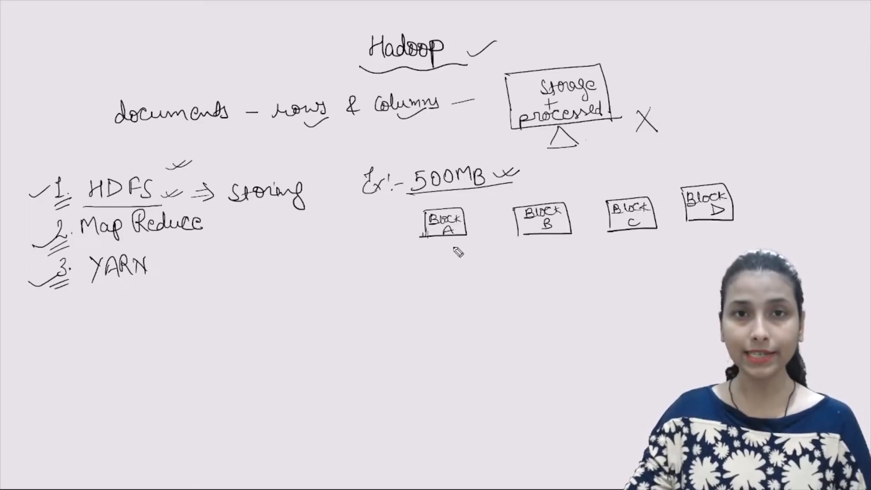
Label Blocks A, B and C as 128MB each and Block D as 116MB
{"action": "type", "text": "12"}
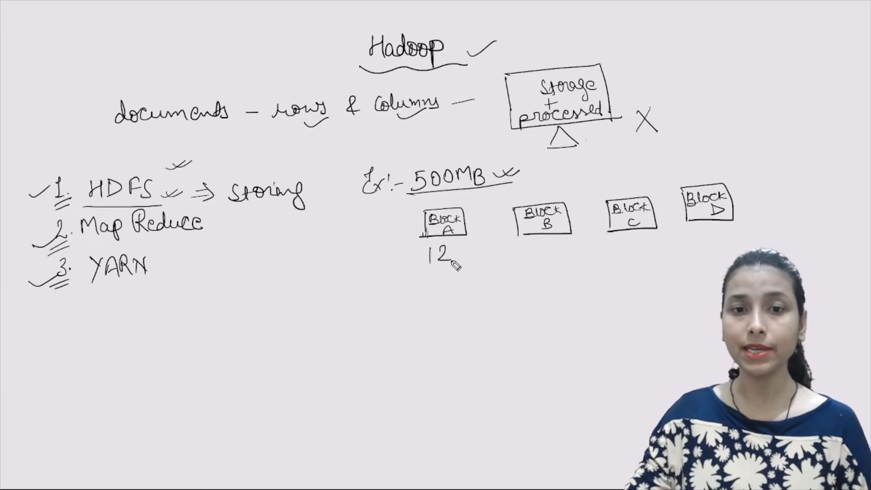
{"action": "type", "text": "128 MB"}
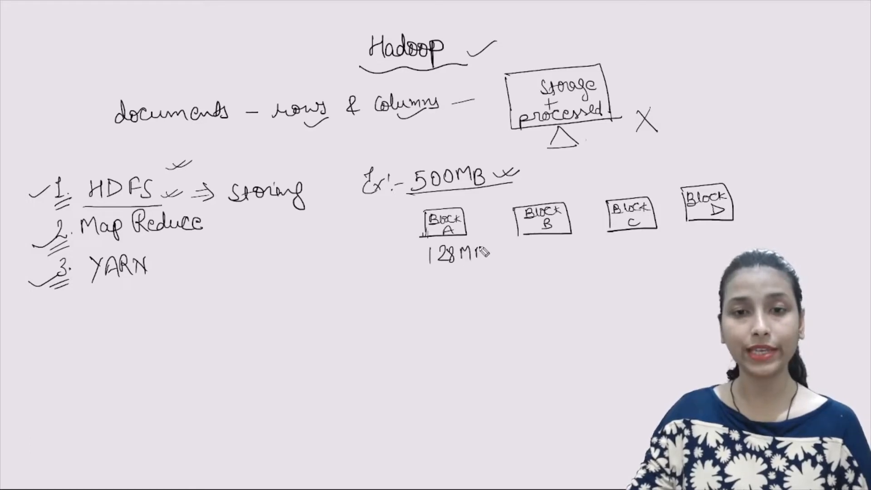
{"action": "type", "text": "128MB 128MB"}
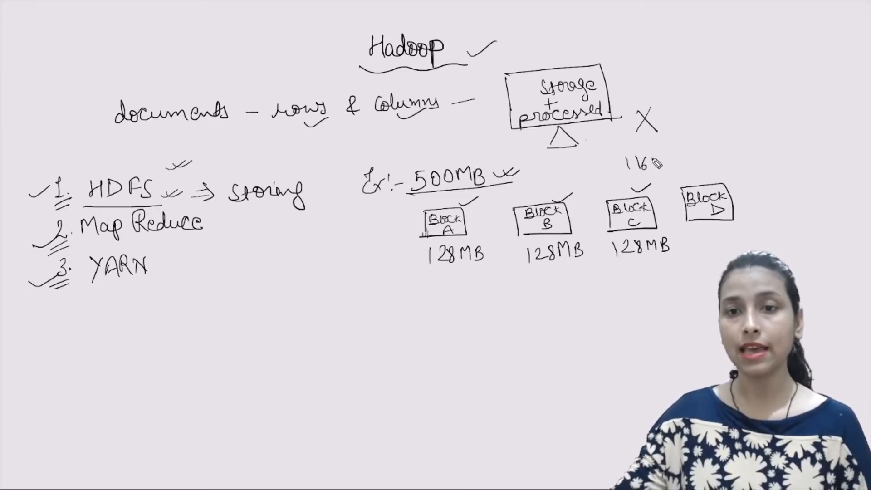
{"action": "mouse_move", "coordinate": [697, 264]}
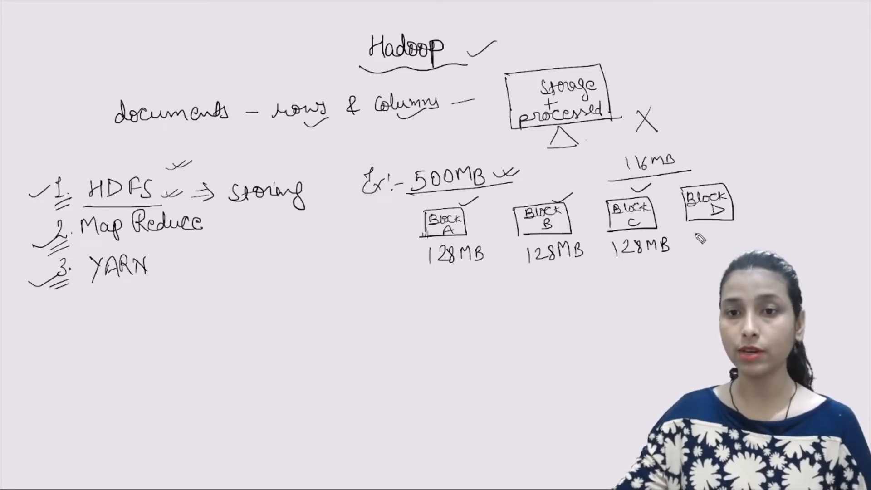
{"action": "type", "text": "116MB"}
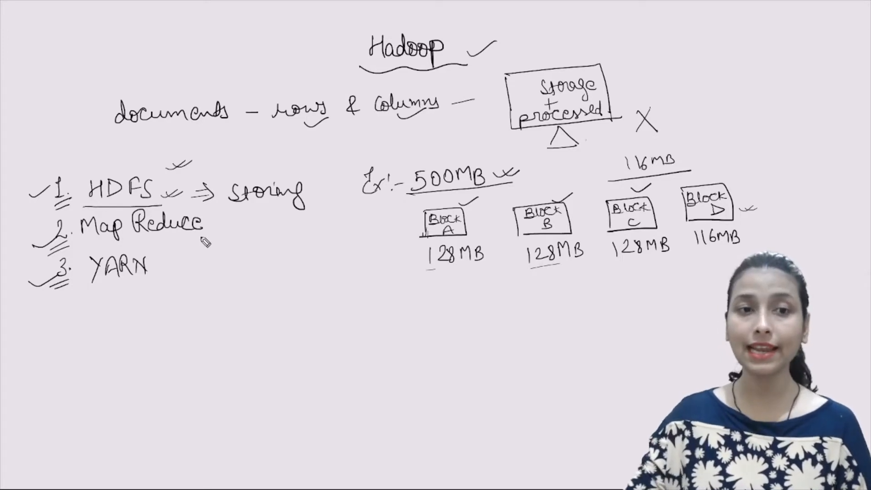
Underline Map Reduce in the component list
{"action": "left_click_drag", "start_coordinate": [83, 244], "coordinate": [222, 239]}
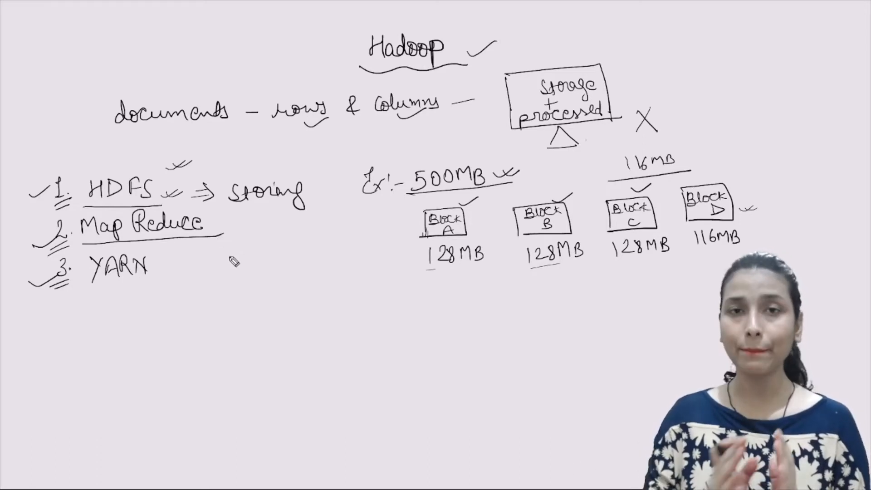
{"action": "mouse_move", "coordinate": [264, 291]}
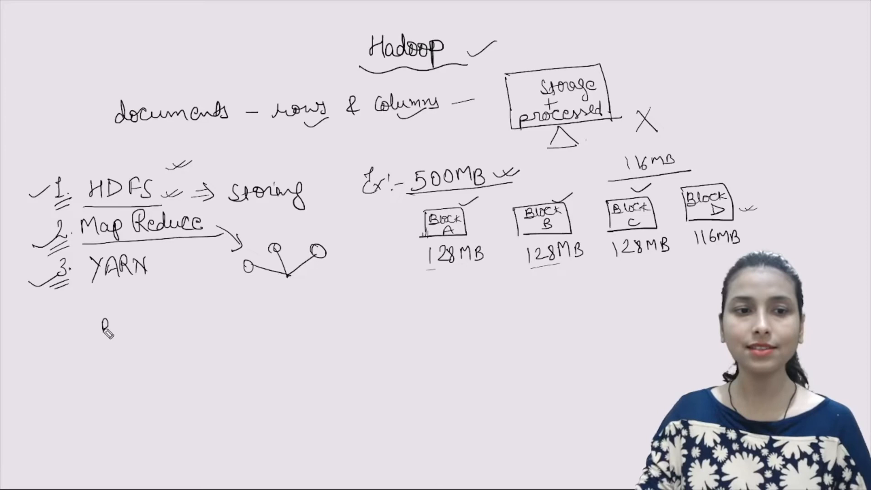
Handwrite RAM, CPU and N/w B.W beneath the YARN item
{"action": "type", "text": "RAM CPU"}
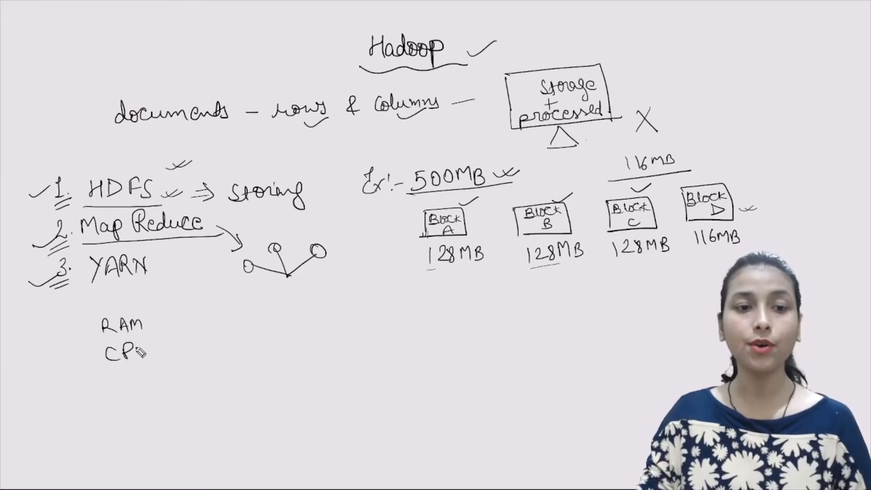
{"action": "type", "text": "N/w B.W"}
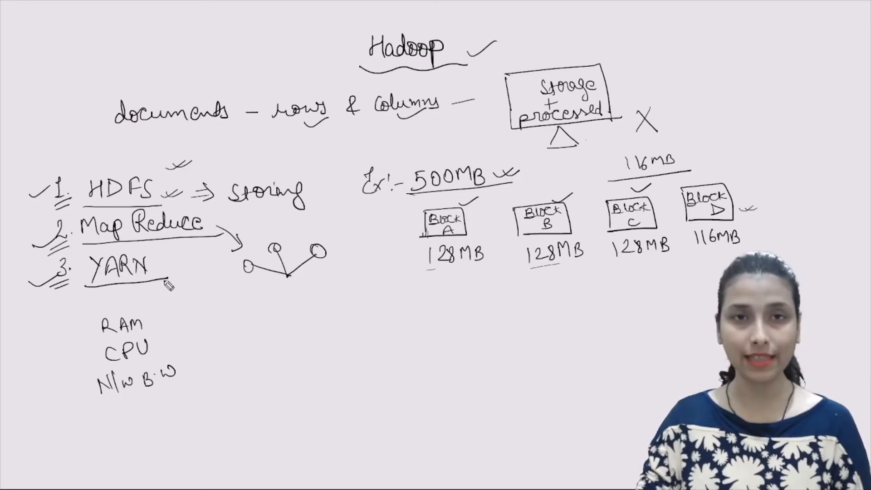
Write an underlined YARN heading listing Resource manager, Node manager and Application master
{"action": "type", "text": "YA"}
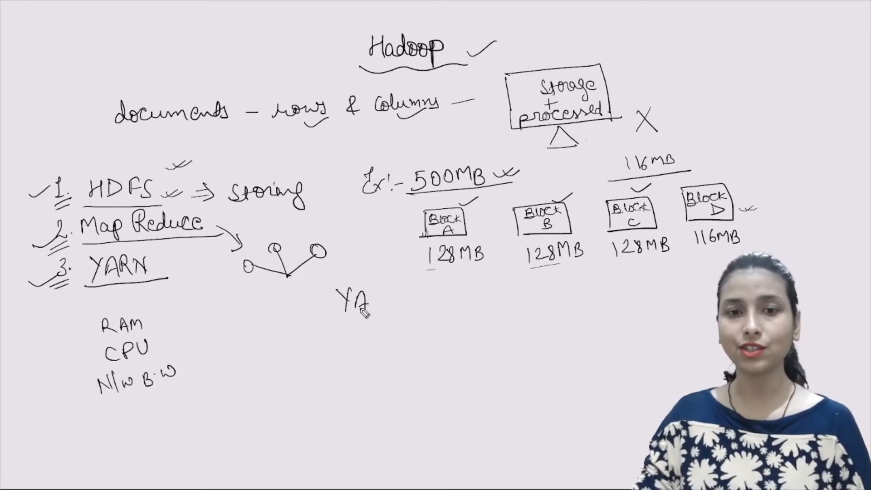
{"action": "type", "text": "YARN"}
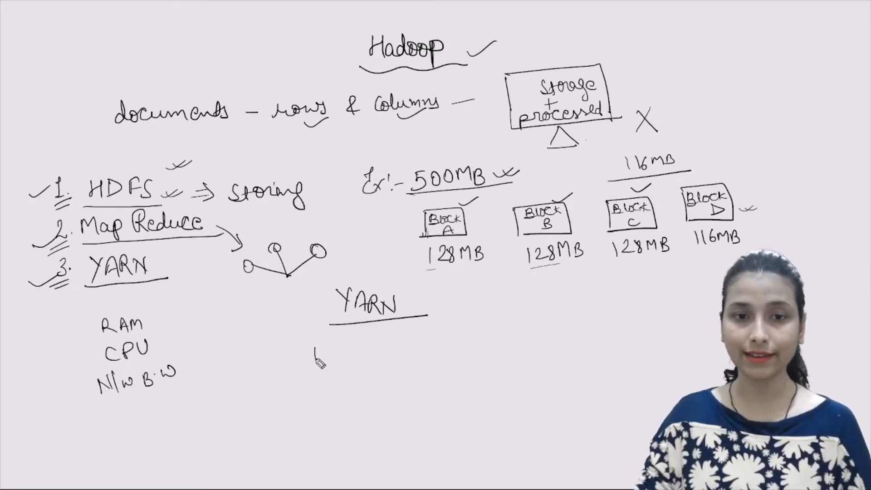
{"action": "type", "text": "Resource"}
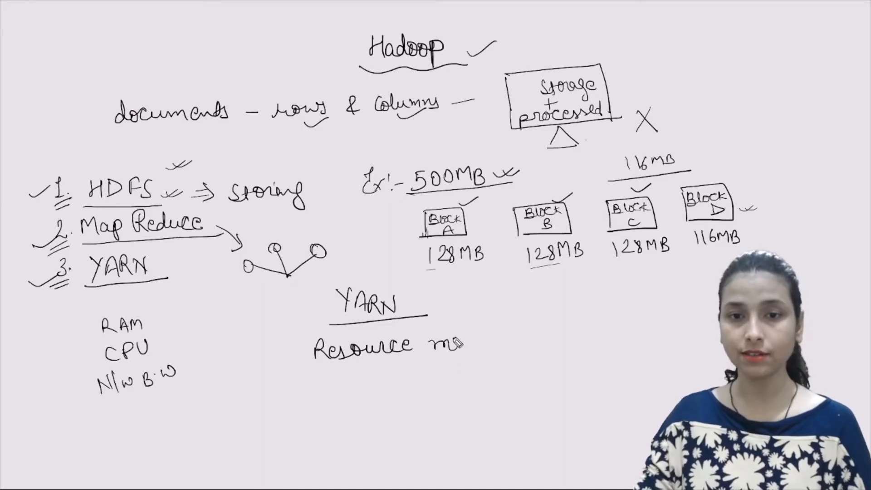
{"action": "type", "text": "manager"}
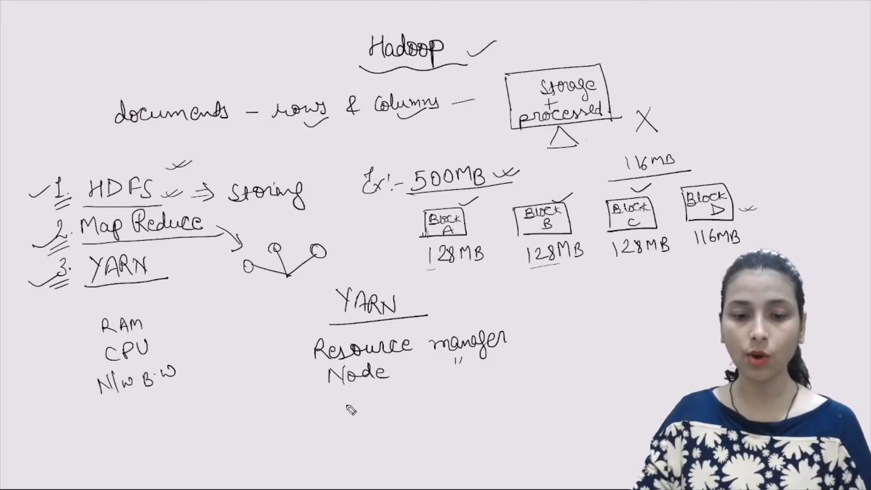
{"action": "type", "text": "App"}
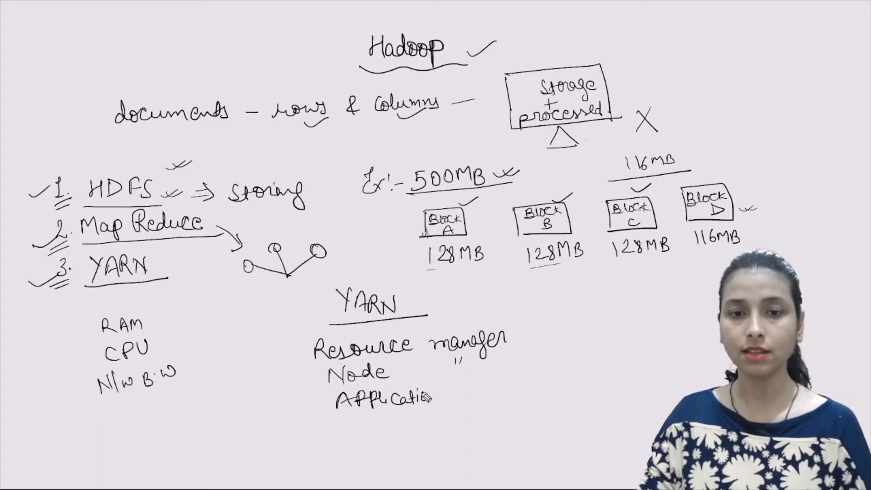
{"action": "type", "text": "mast"}
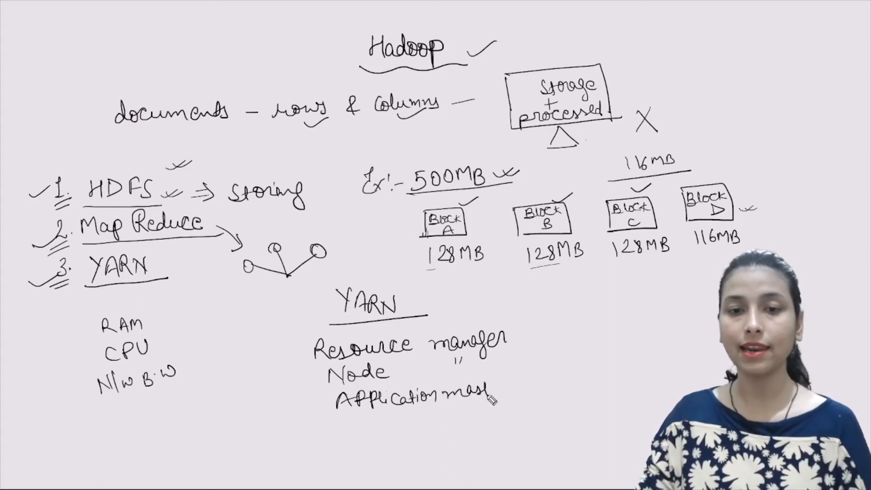